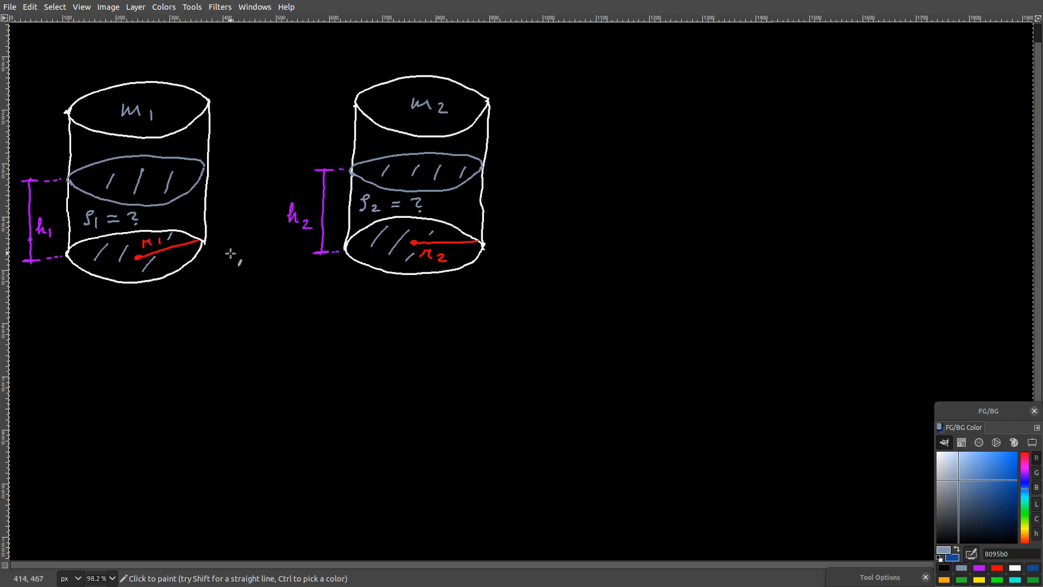
{"action": "mouse_move", "coordinate": [242, 232]}
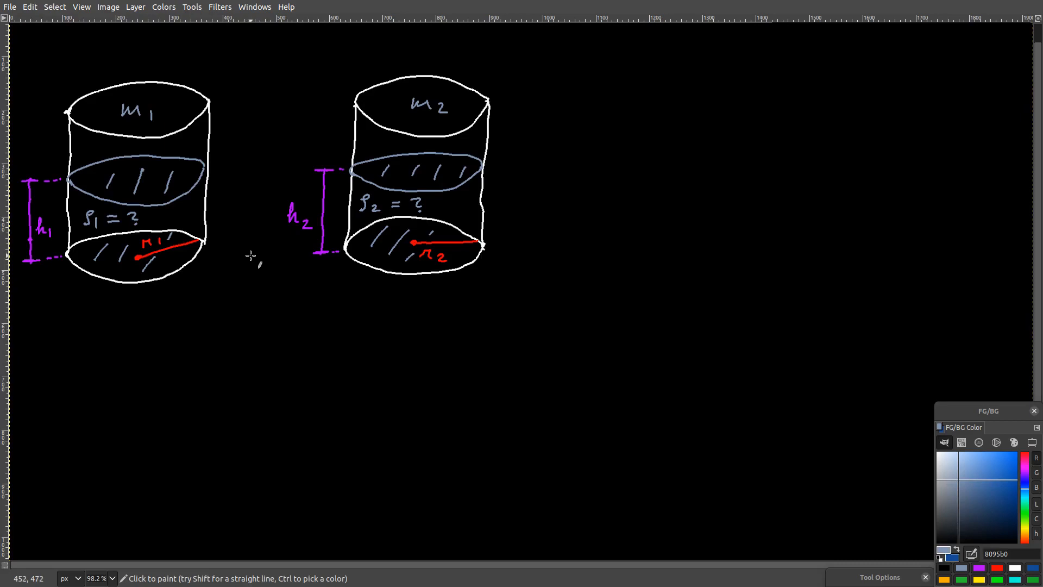
{"action": "mouse_move", "coordinate": [242, 239]}
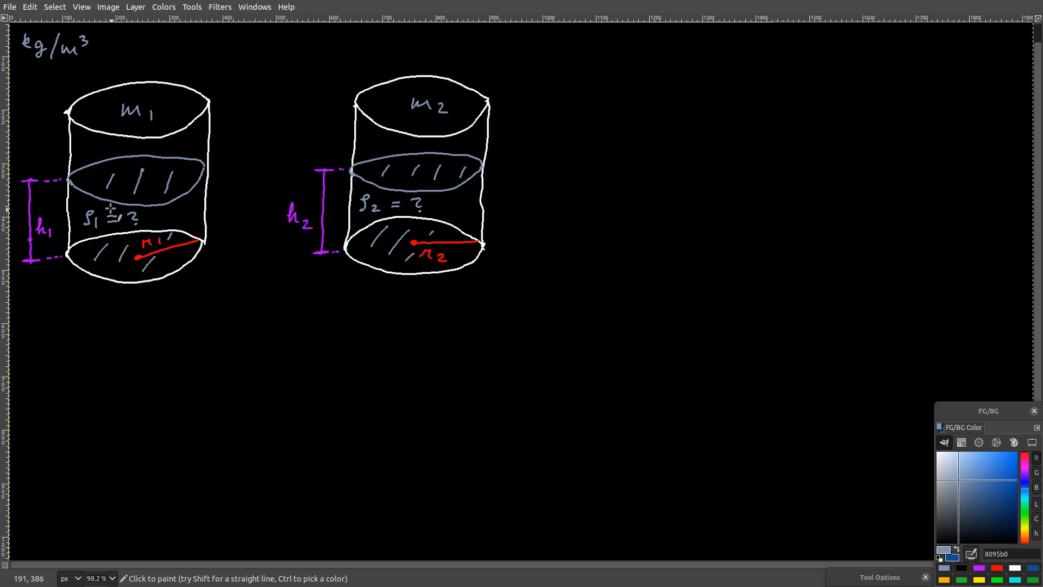
{"action": "mouse_move", "coordinate": [303, 237]}
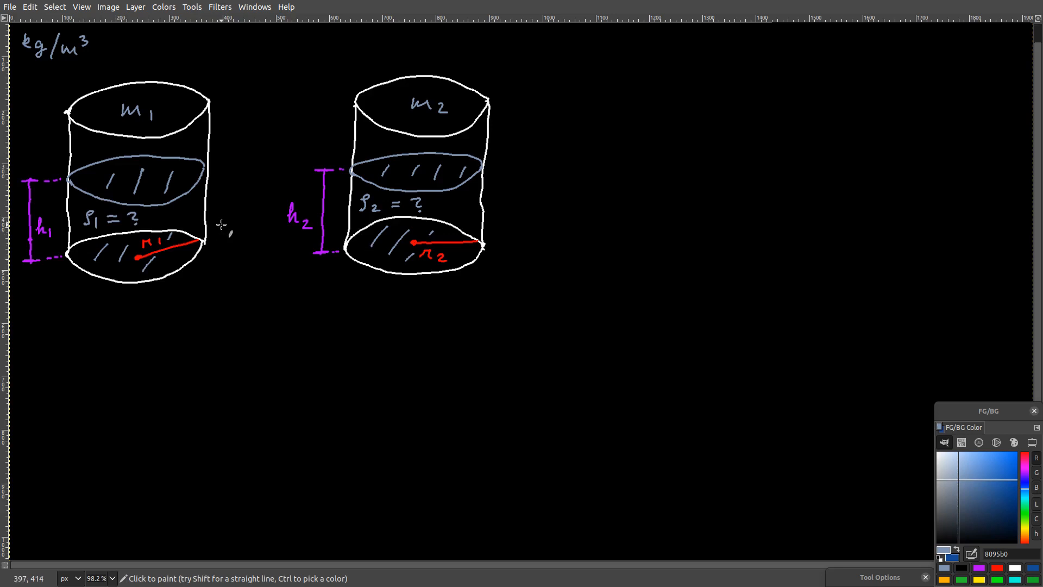
{"action": "mouse_move", "coordinate": [219, 229]}
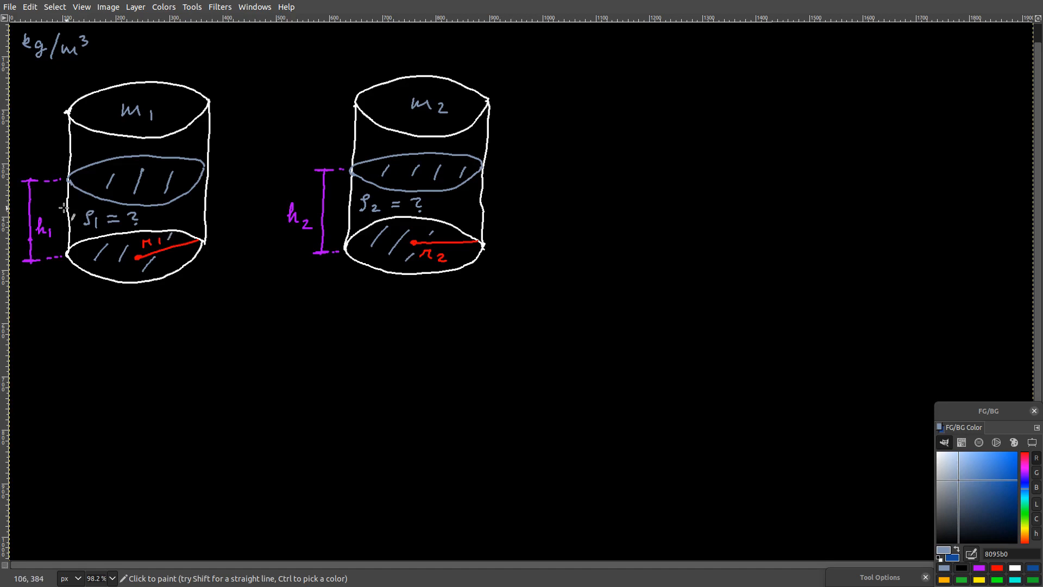
{"action": "mouse_move", "coordinate": [384, 271]}
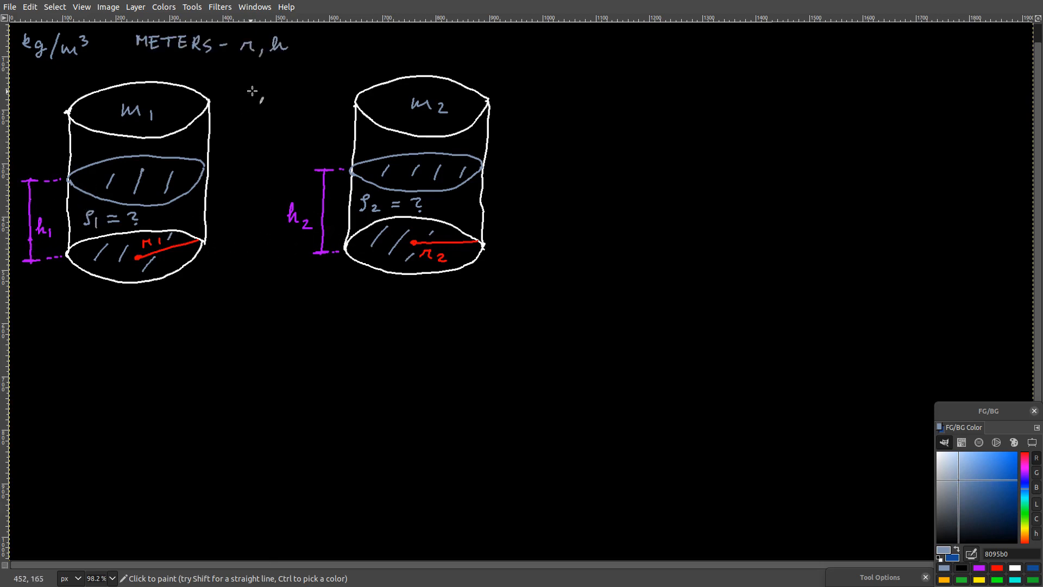
{"action": "mouse_move", "coordinate": [229, 226]}
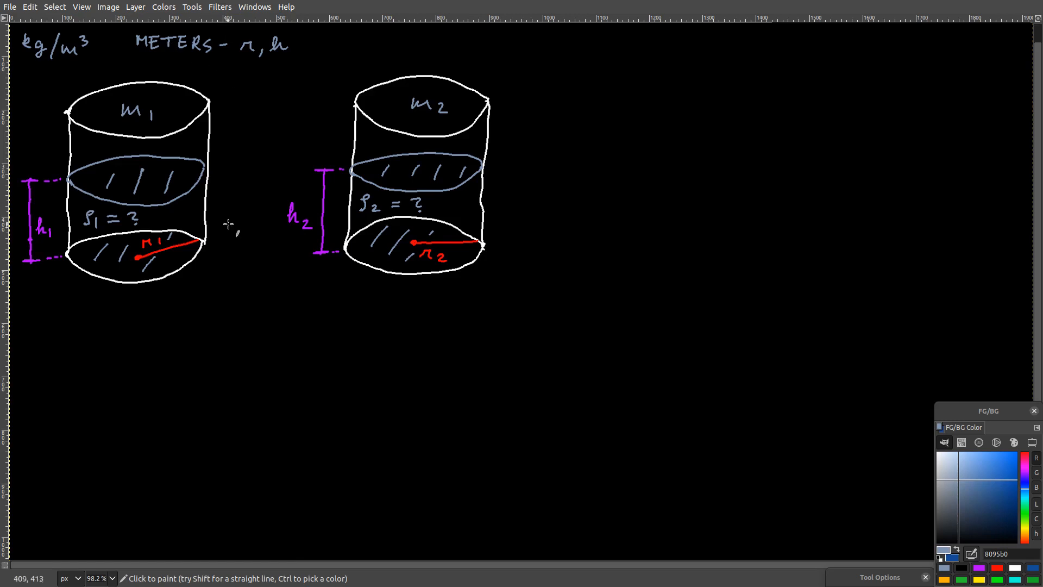
{"action": "mouse_move", "coordinate": [210, 174]}
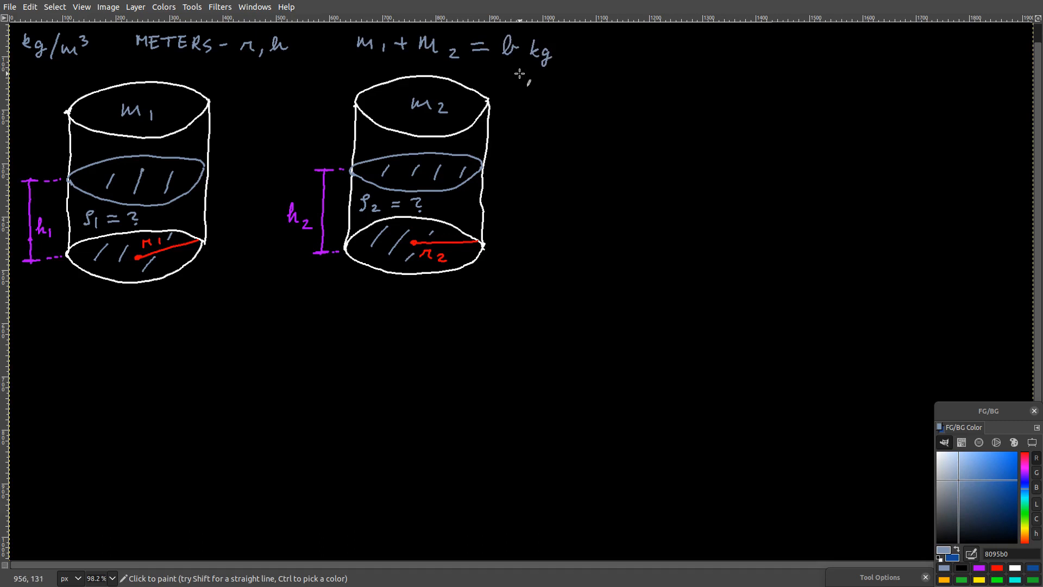
{"action": "mouse_move", "coordinate": [511, 76]}
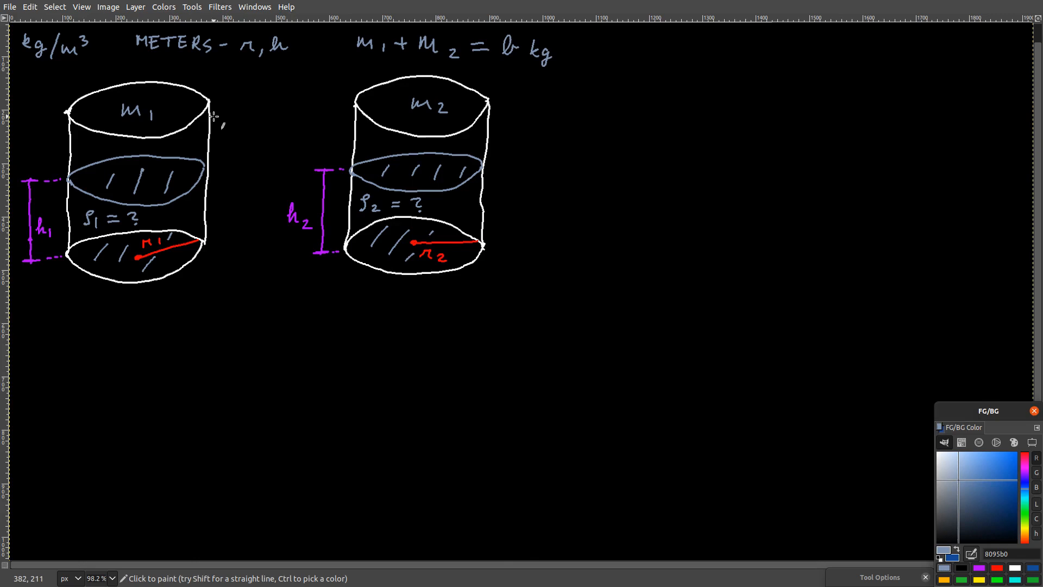
{"action": "mouse_move", "coordinate": [203, 113]}
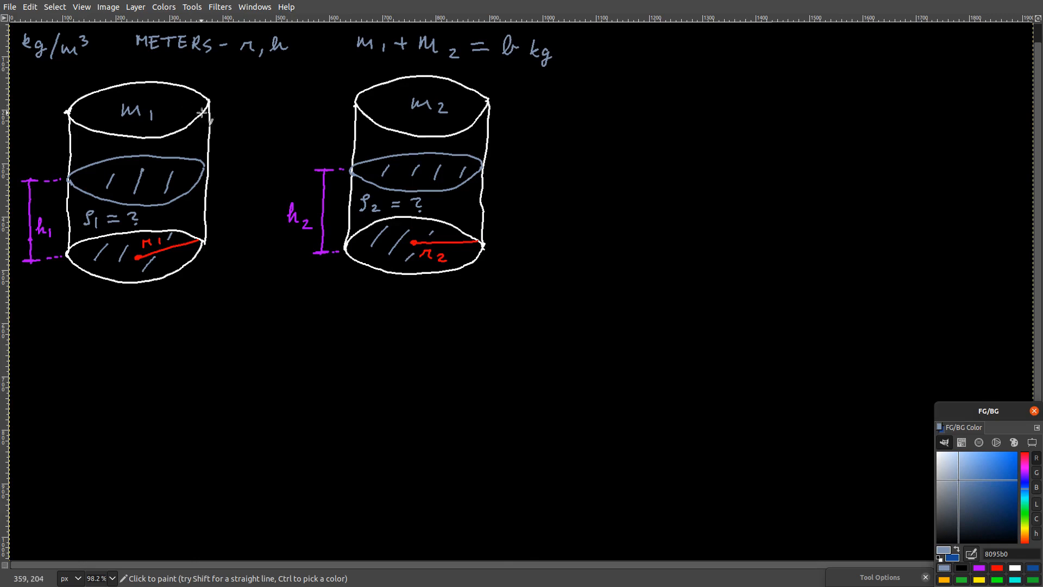
{"action": "mouse_move", "coordinate": [223, 226]}
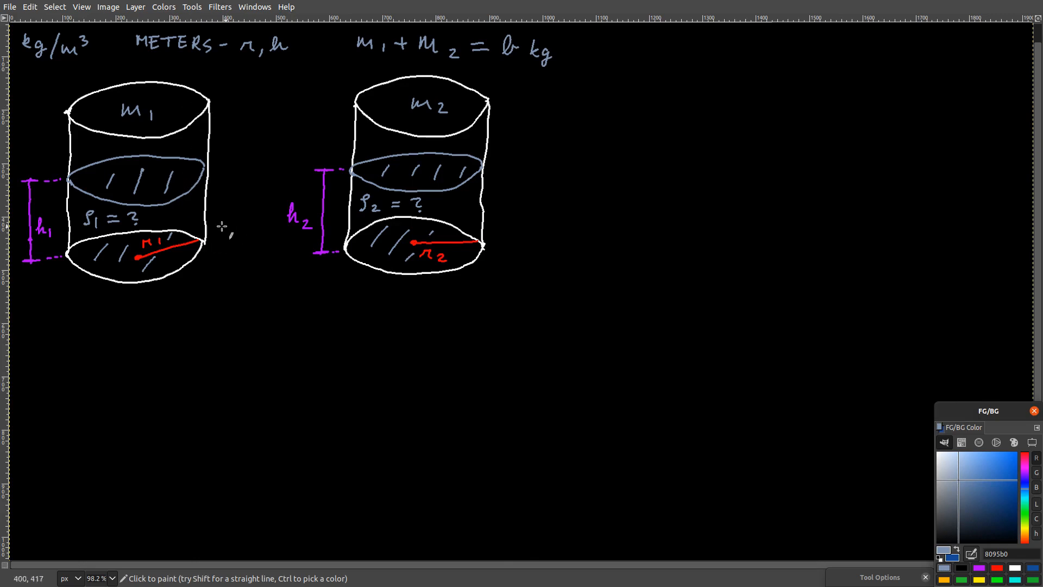
{"action": "mouse_move", "coordinate": [326, 221]}
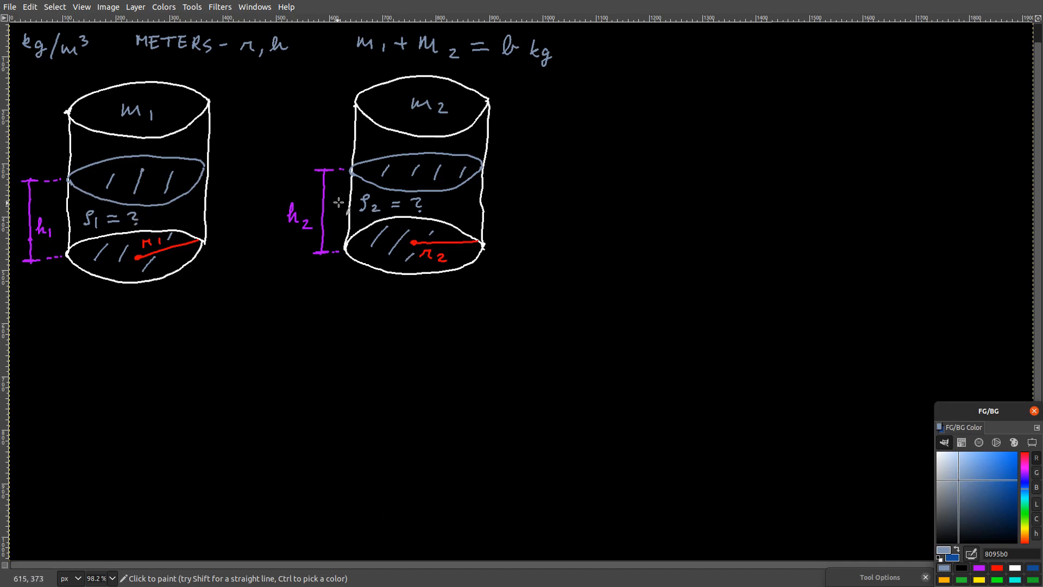
{"action": "mouse_move", "coordinate": [287, 278]}
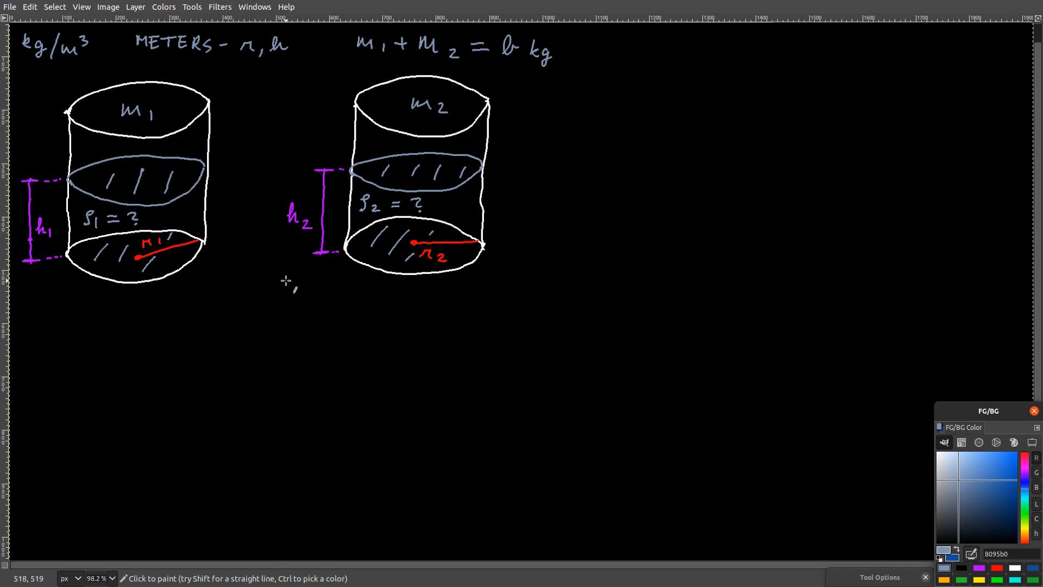
{"action": "mouse_move", "coordinate": [284, 281]}
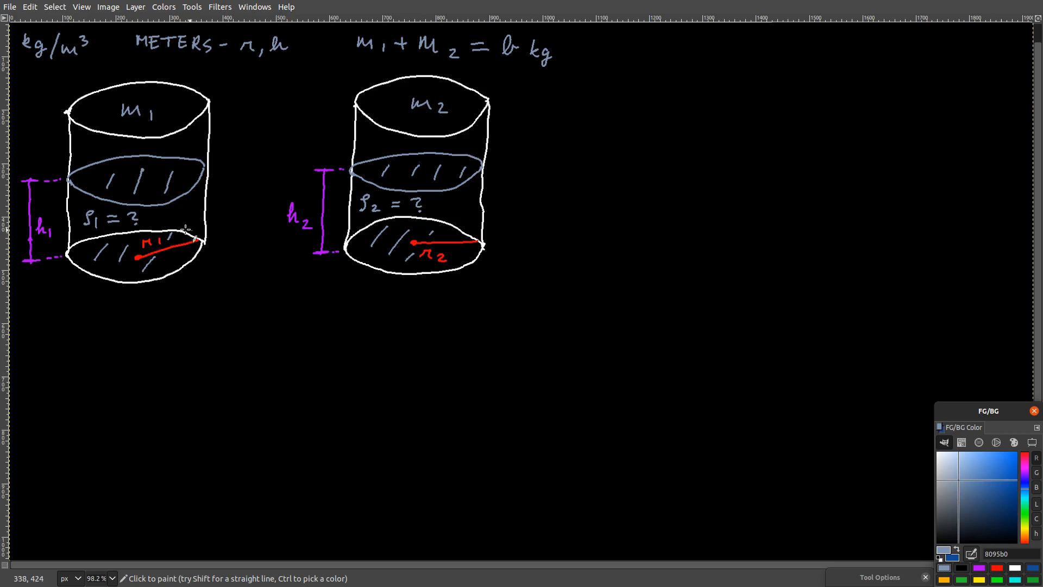
{"action": "mouse_move", "coordinate": [339, 243]}
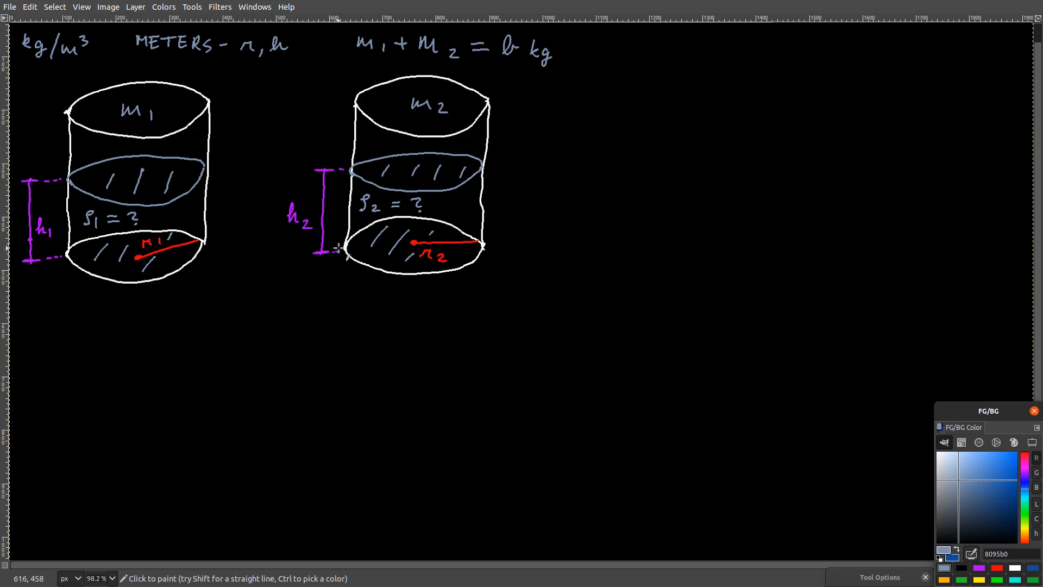
{"action": "mouse_move", "coordinate": [339, 251]}
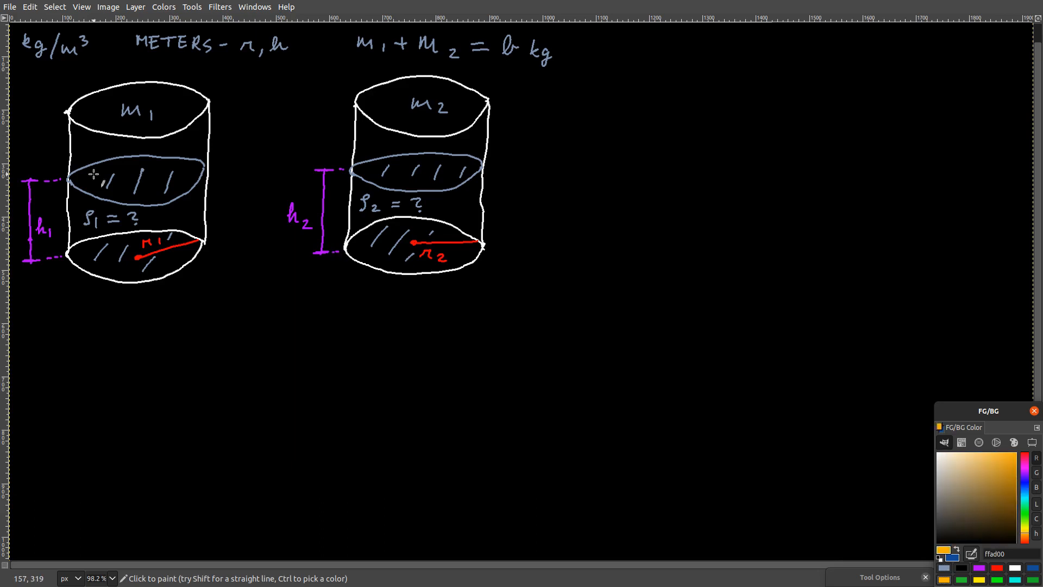
{"action": "mouse_move", "coordinate": [93, 180]}
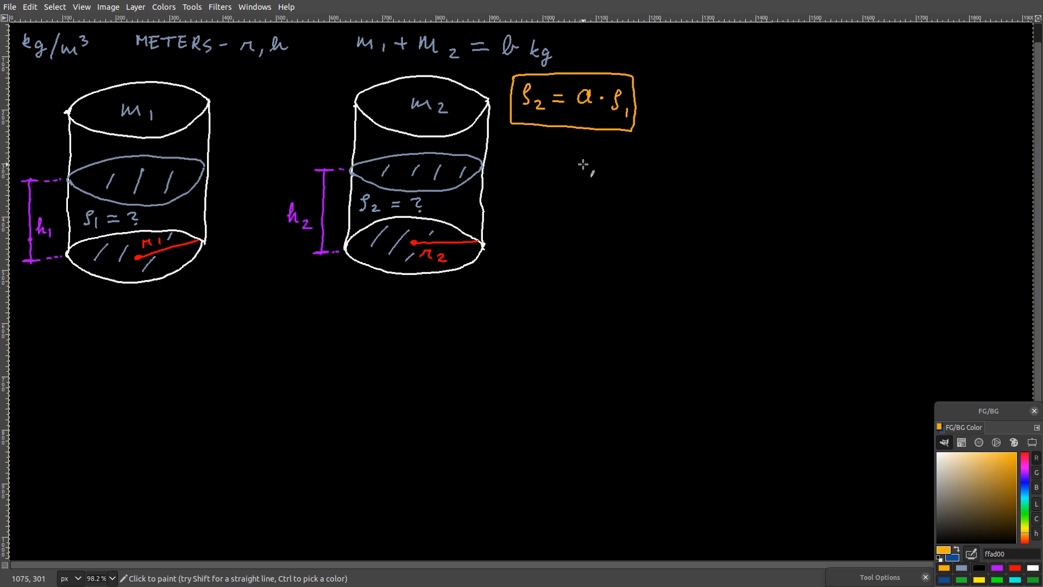
{"action": "mouse_move", "coordinate": [596, 149]}
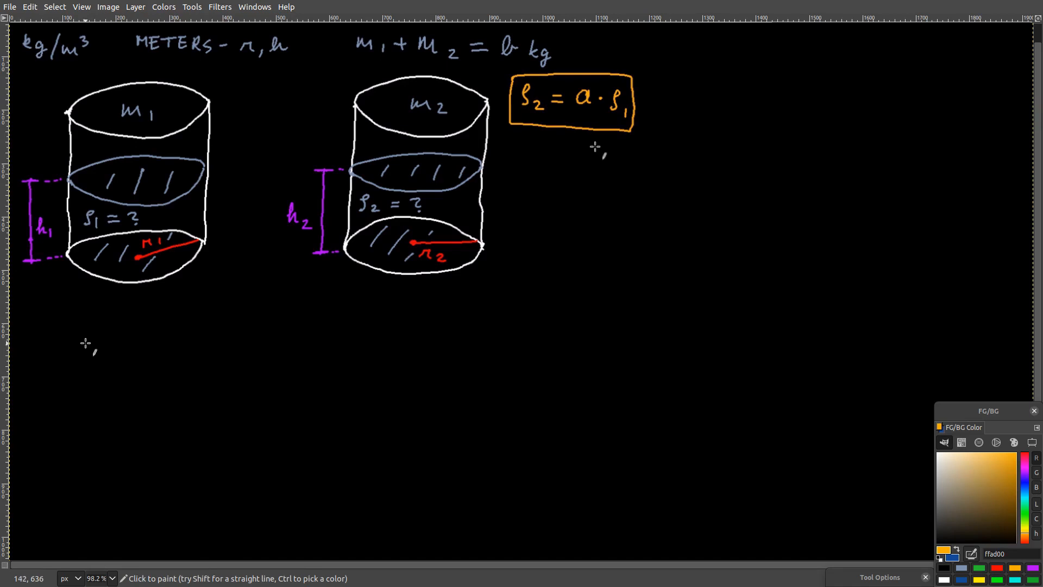
{"action": "mouse_move", "coordinate": [60, 341]}
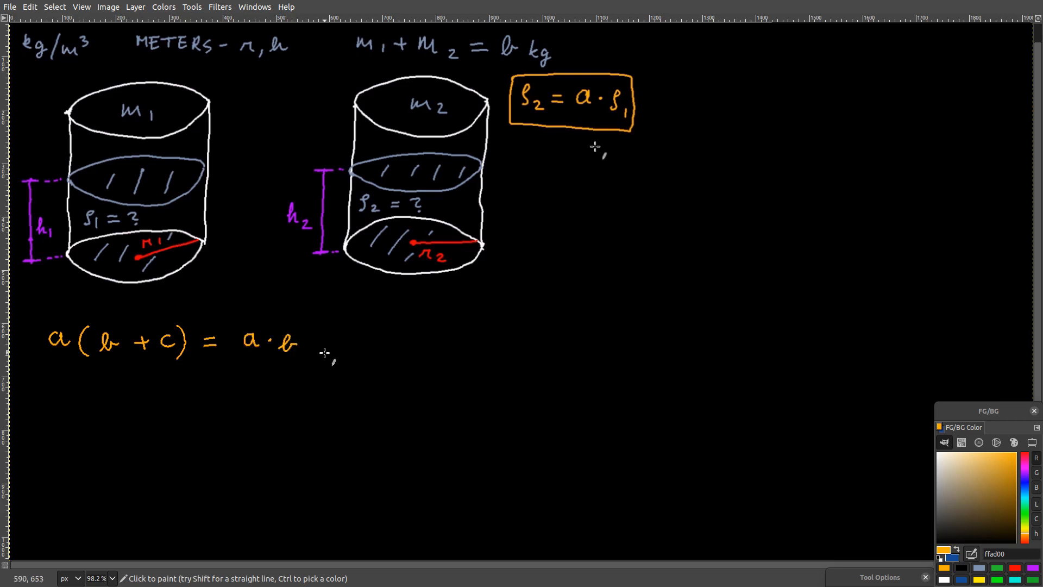
Handwrite the orange identity a(b + c) = a·b + a·c below the two tanks.
{"action": "left_click", "coordinate": [323, 344]}
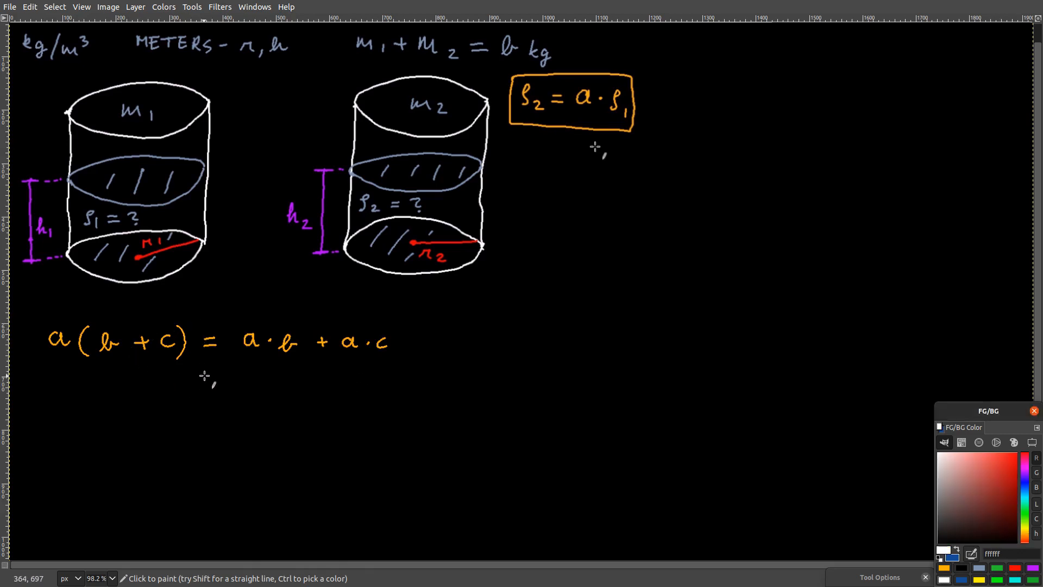
{"action": "mouse_move", "coordinate": [131, 407]}
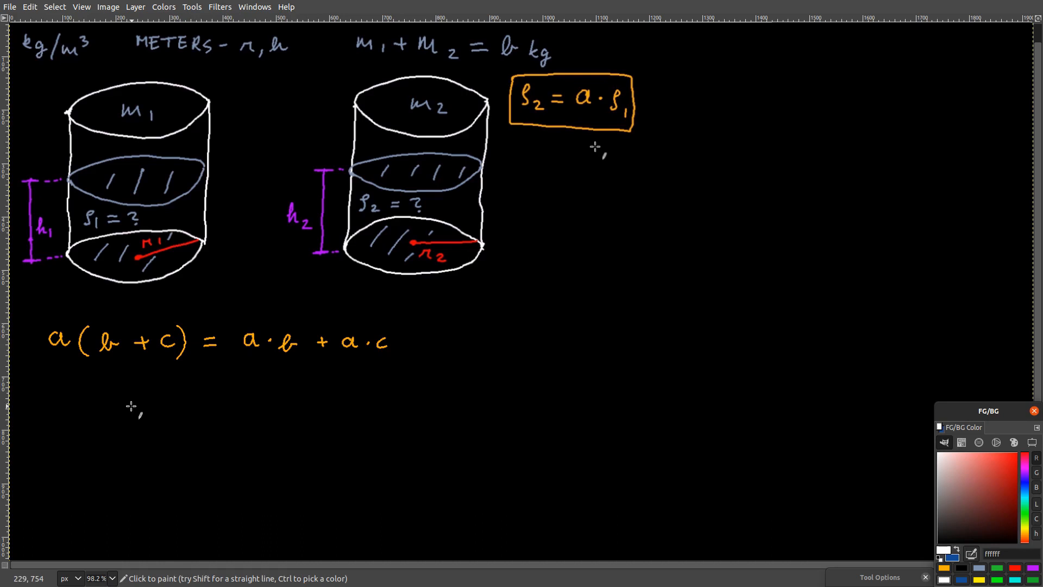
{"action": "mouse_move", "coordinate": [131, 402]}
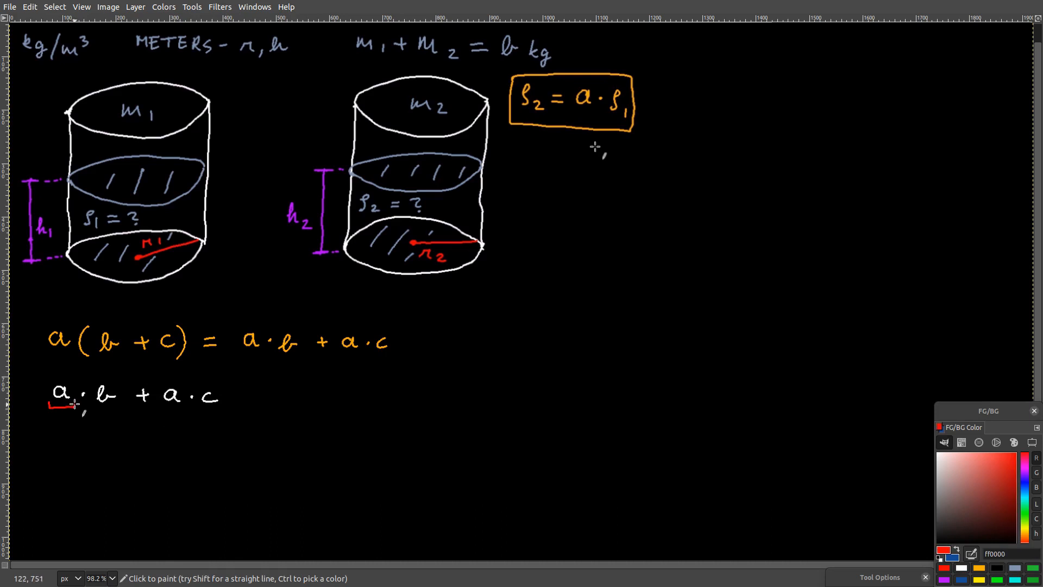
Handwrite in white a·b + a·c = a(b + c) under the orange identity.
{"action": "left_click_drag", "start_coordinate": [154, 398], "coordinate": [187, 412]}
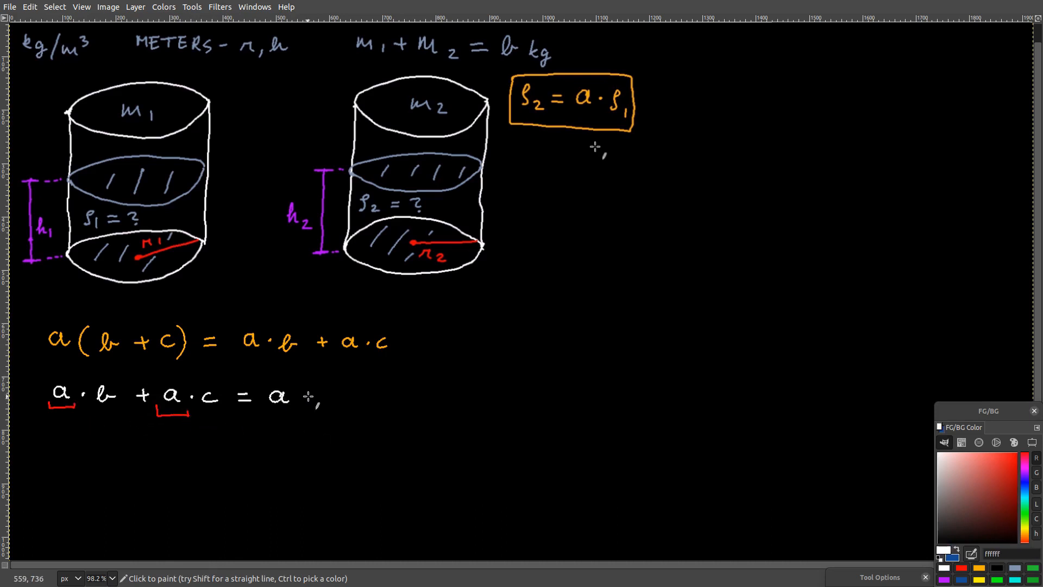
{"action": "left_click_drag", "start_coordinate": [307, 399], "coordinate": [410, 399]}
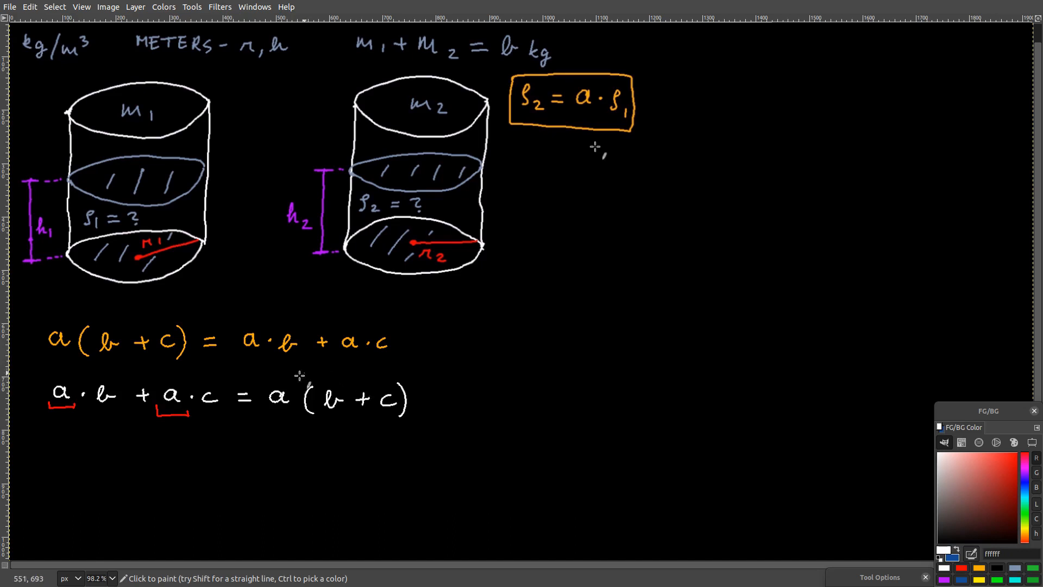
{"action": "mouse_move", "coordinate": [373, 363]}
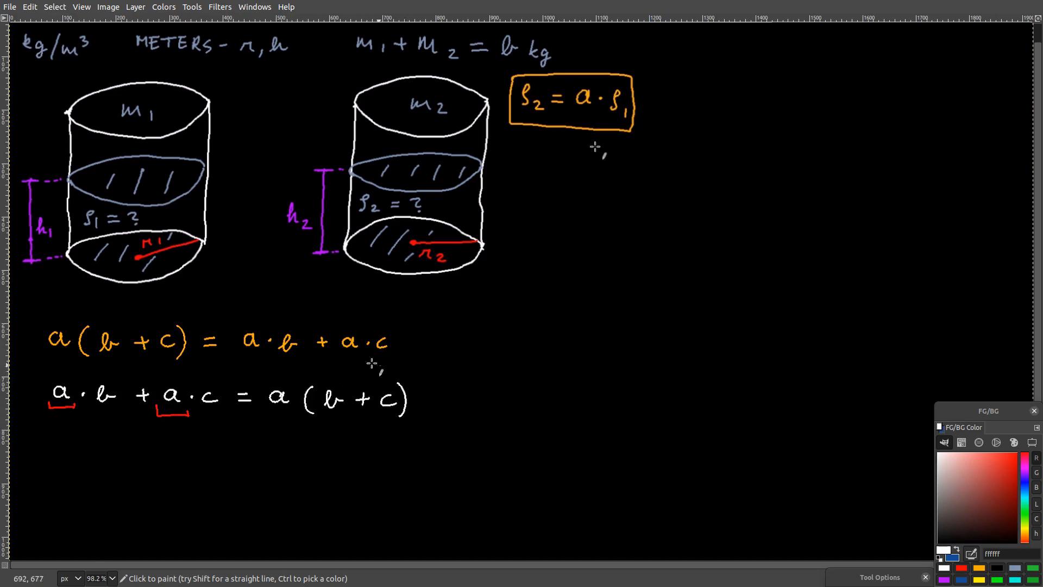
{"action": "mouse_move", "coordinate": [419, 402]}
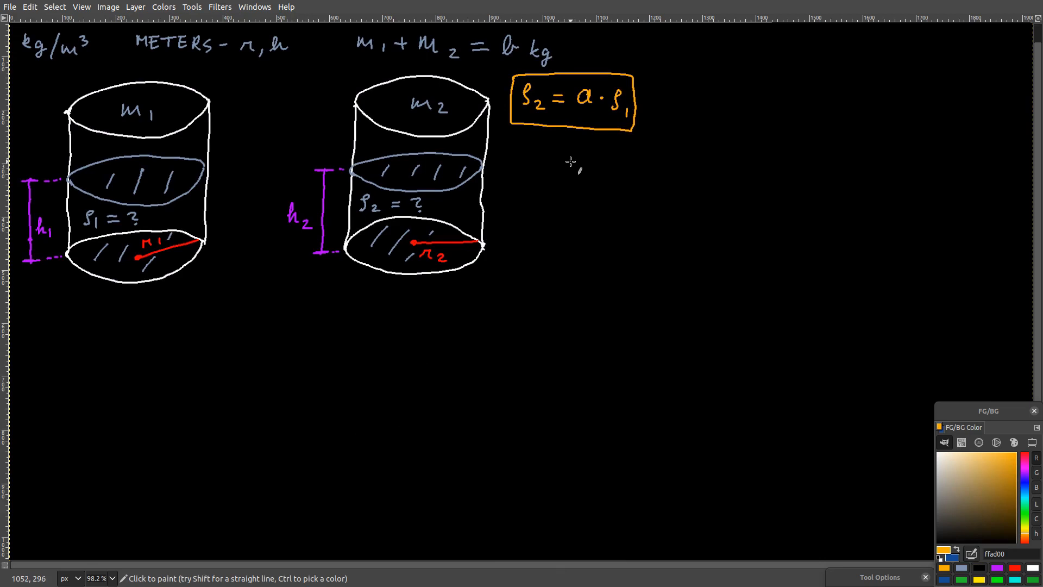
{"action": "mouse_move", "coordinate": [570, 163]}
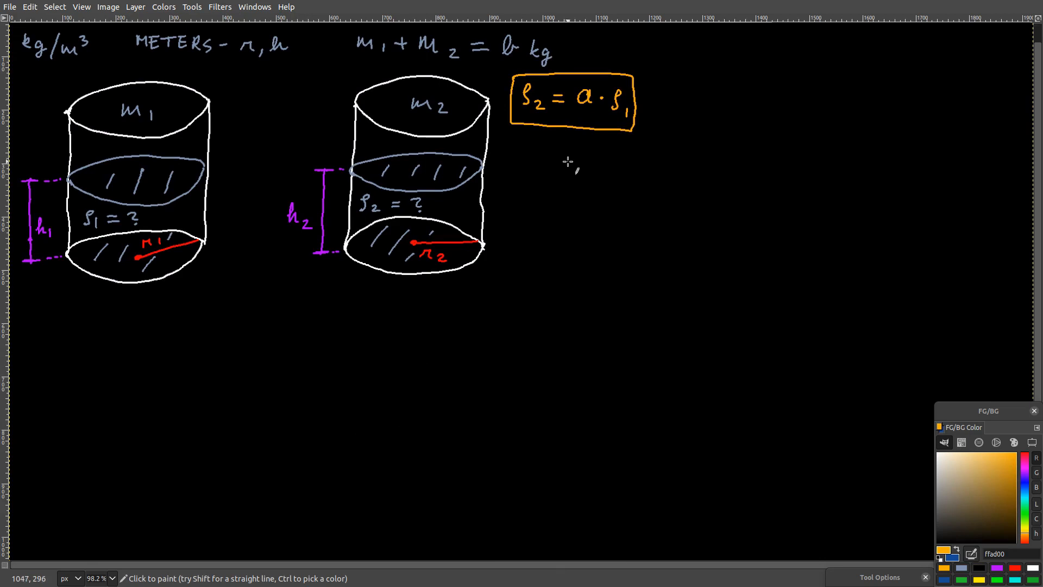
{"action": "mouse_move", "coordinate": [526, 162]}
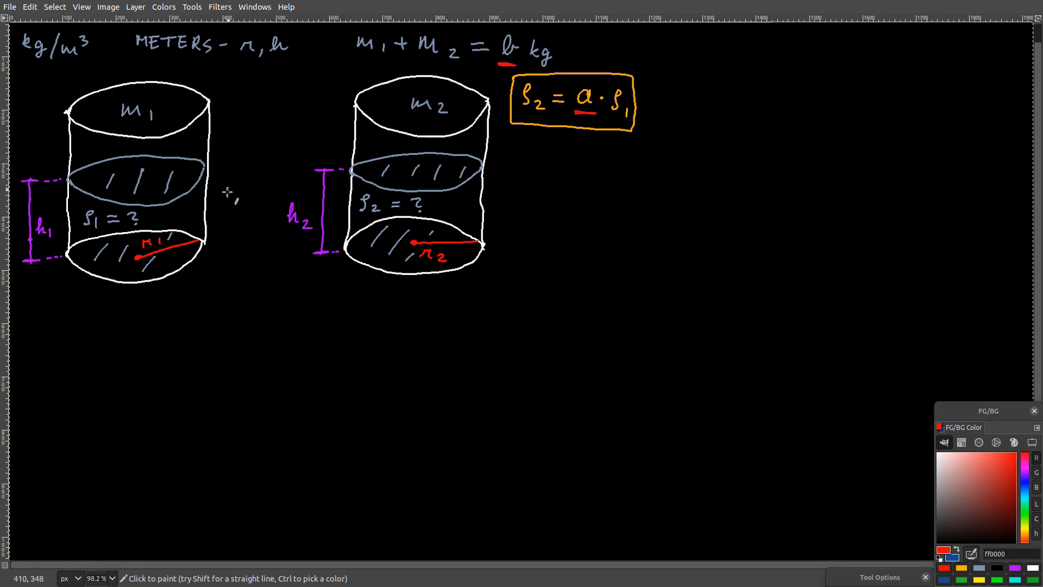
{"action": "mouse_move", "coordinate": [508, 215]}
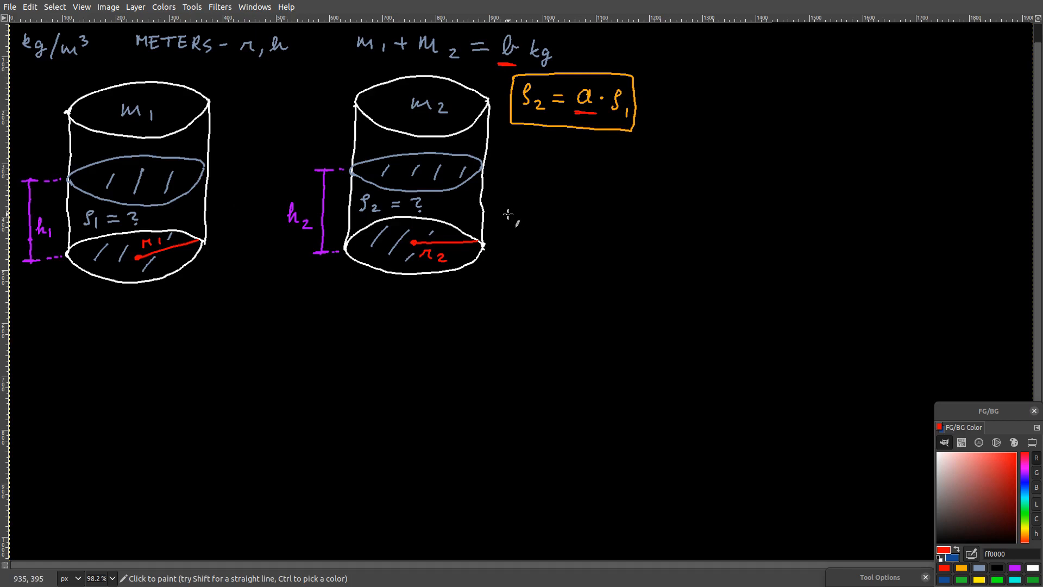
{"action": "mouse_move", "coordinate": [495, 212]}
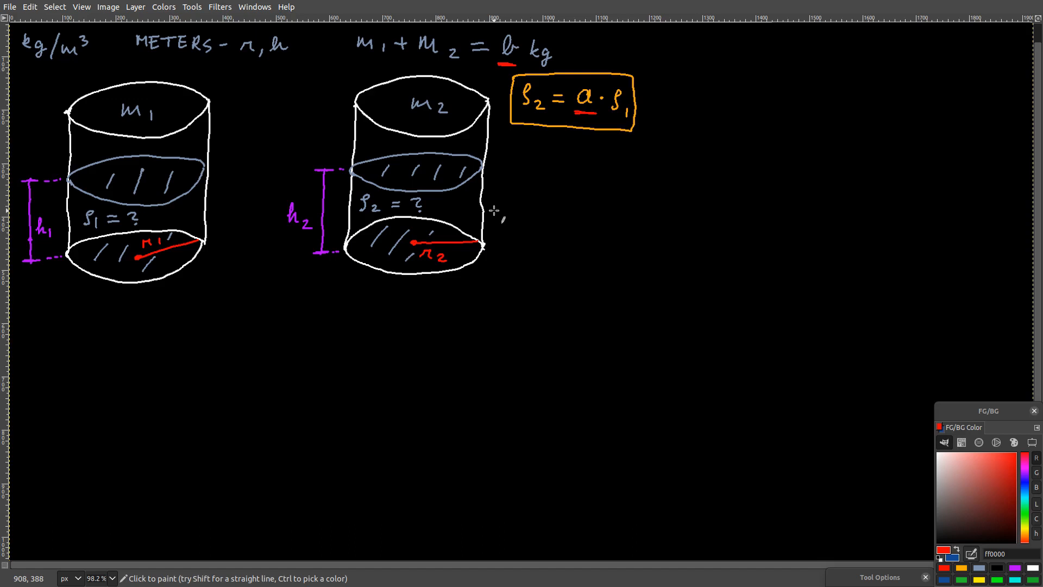
{"action": "mouse_move", "coordinate": [494, 212]}
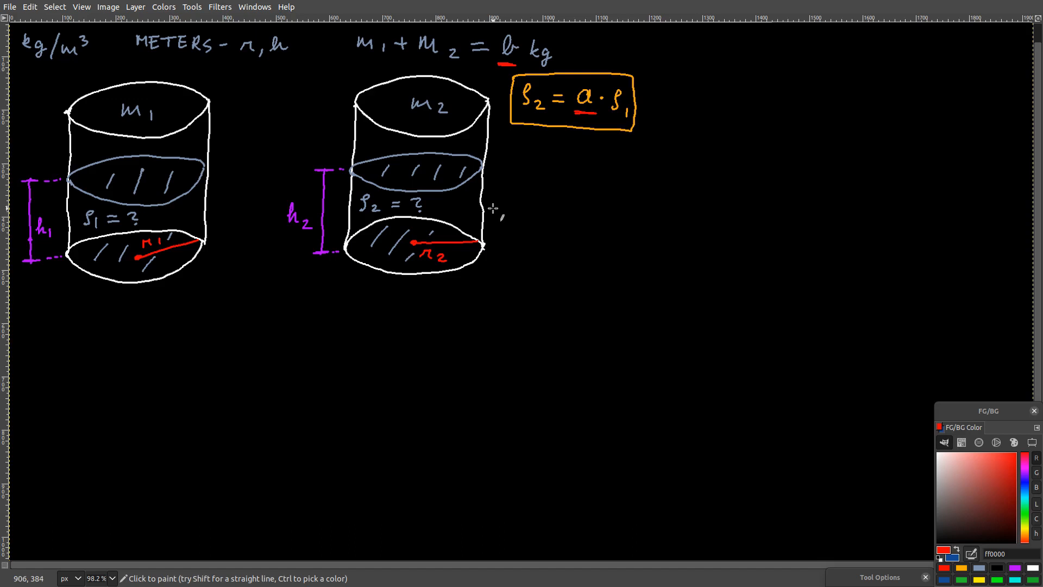
{"action": "mouse_move", "coordinate": [495, 212]}
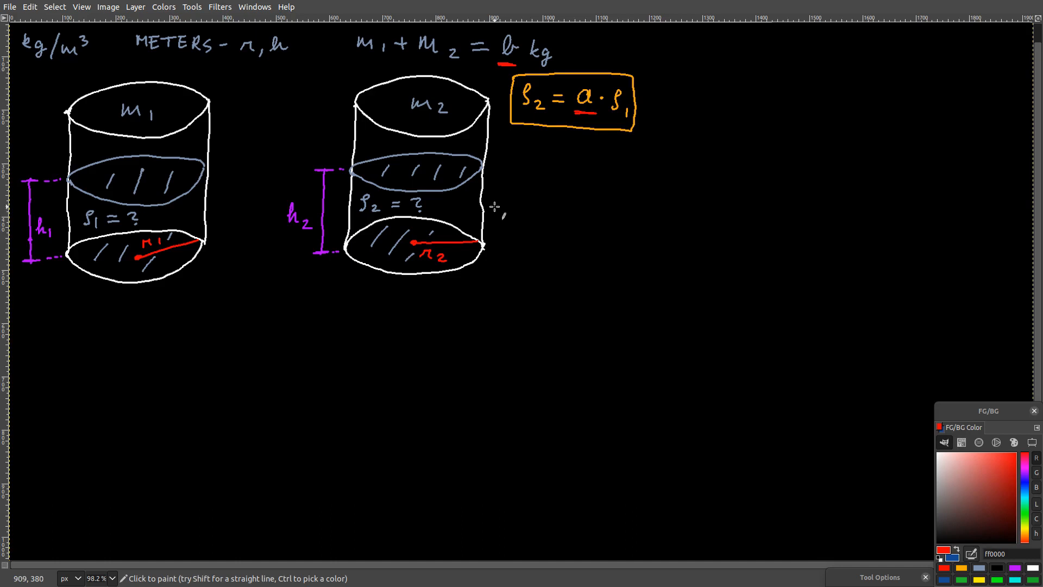
{"action": "mouse_move", "coordinate": [495, 210]}
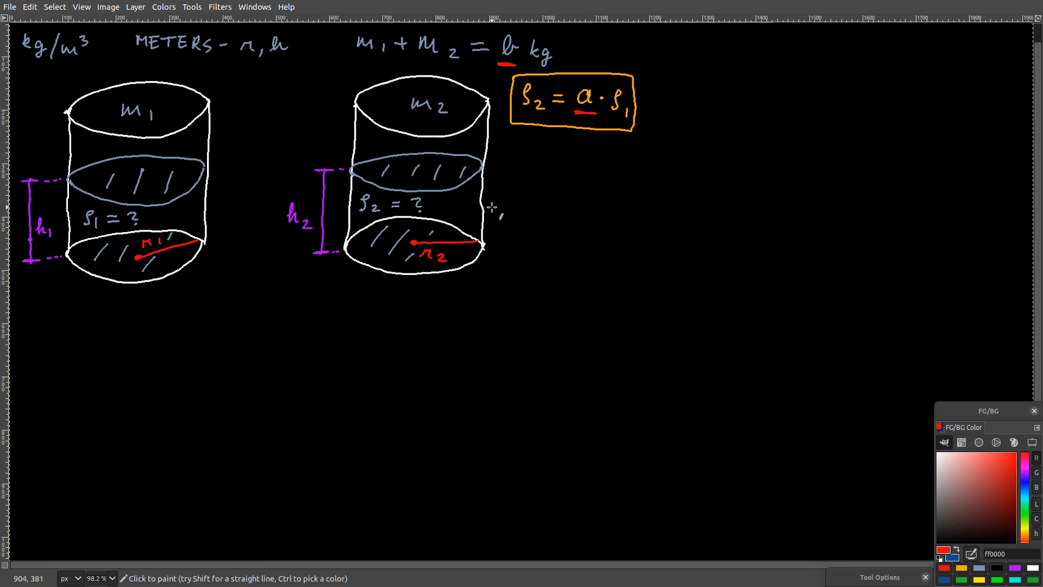
{"action": "mouse_move", "coordinate": [489, 212]}
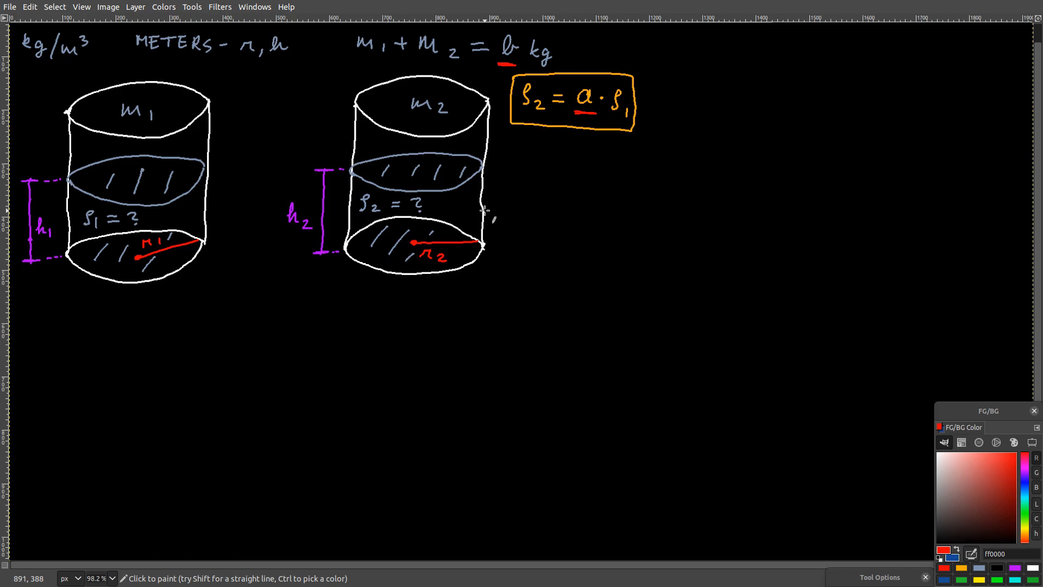
{"action": "mouse_move", "coordinate": [486, 212]}
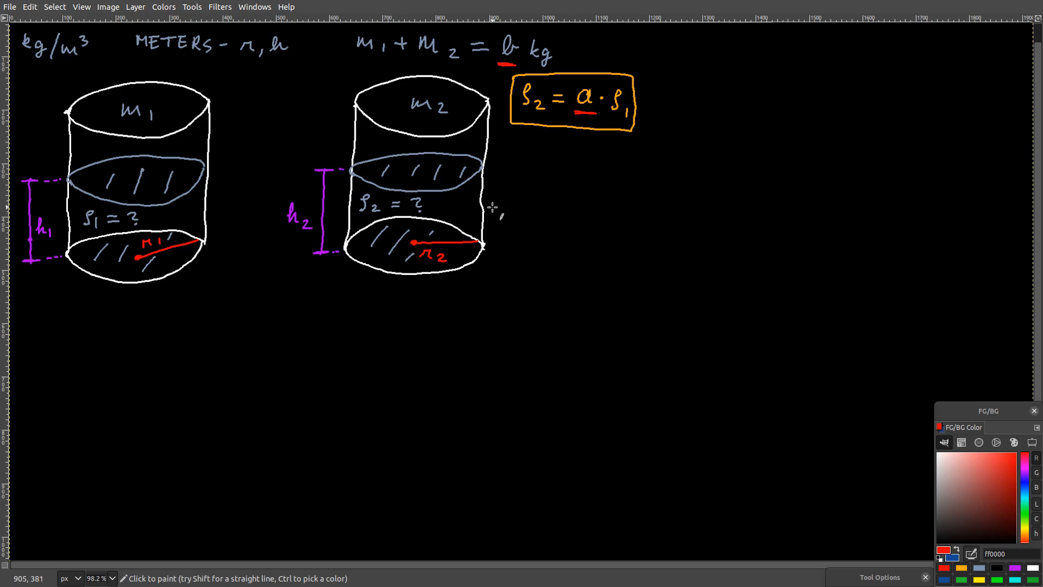
{"action": "mouse_move", "coordinate": [492, 210]}
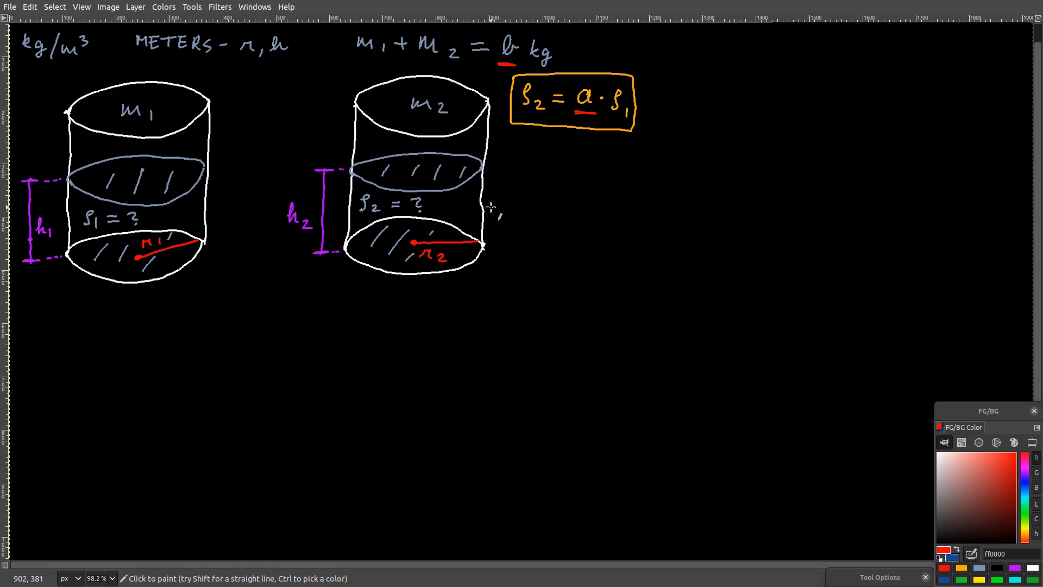
{"action": "mouse_move", "coordinate": [485, 209]}
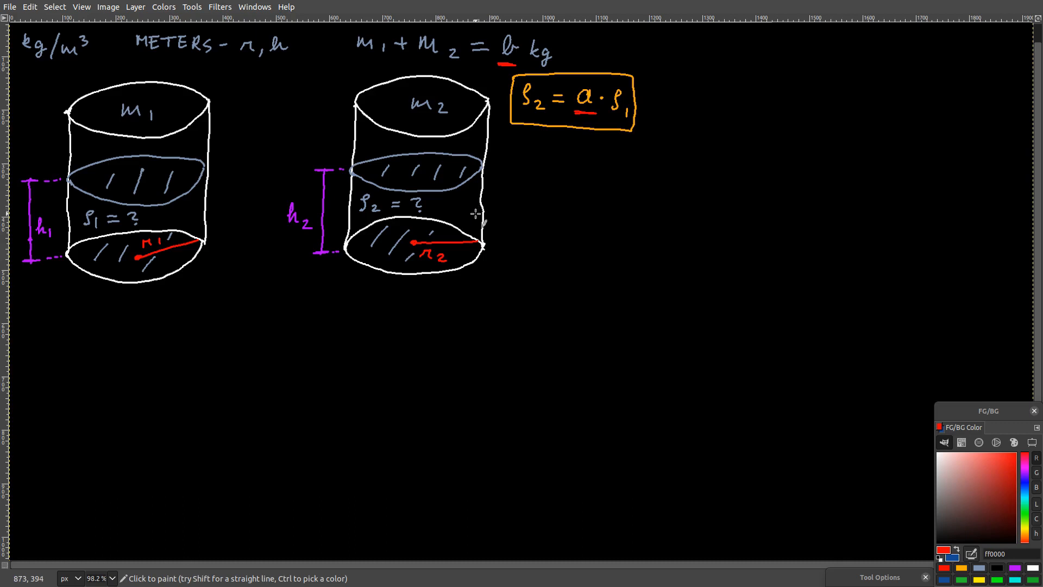
{"action": "mouse_move", "coordinate": [474, 218]}
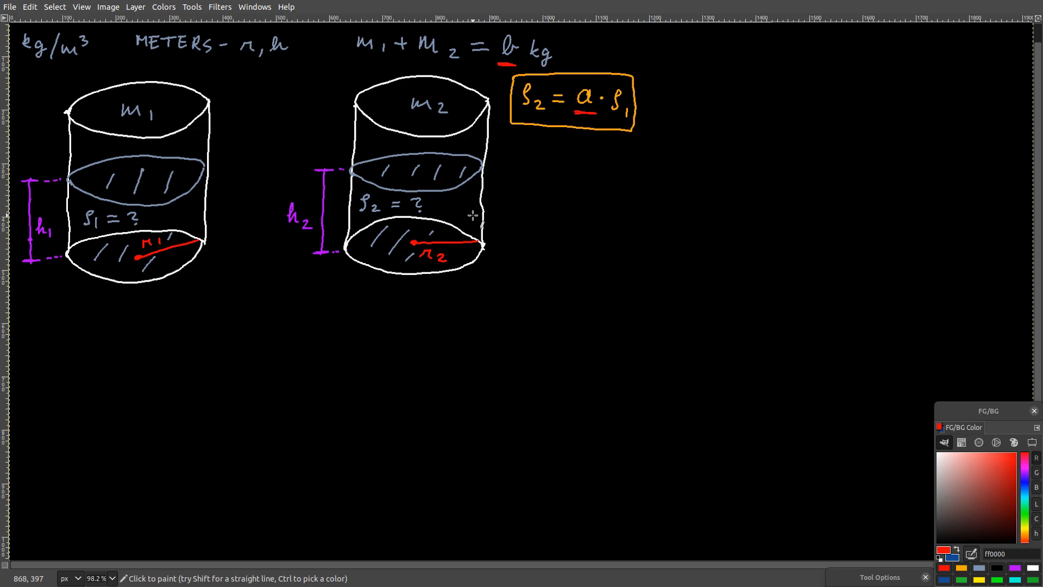
{"action": "mouse_move", "coordinate": [472, 216]}
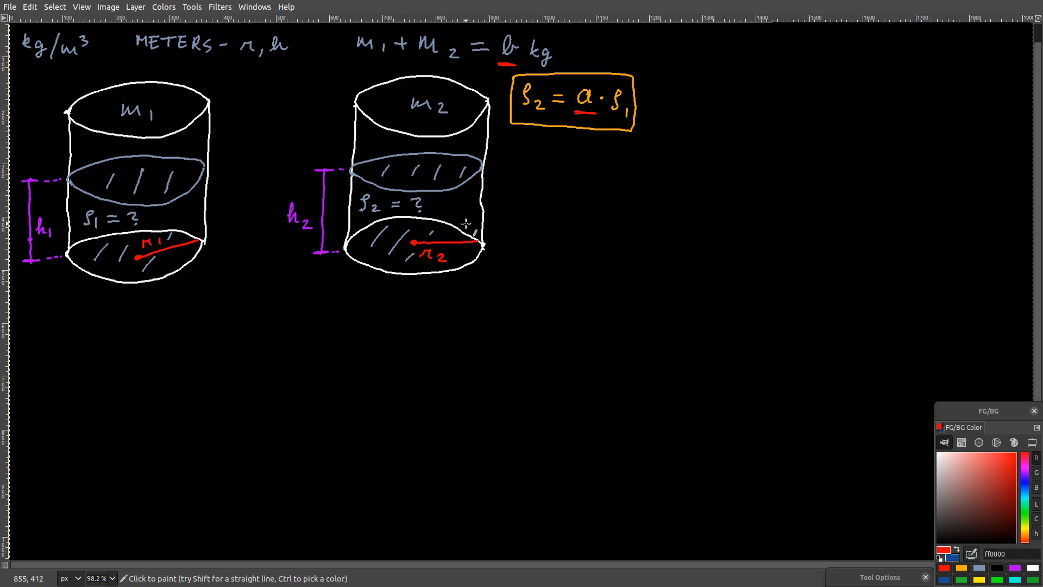
{"action": "mouse_move", "coordinate": [466, 226]}
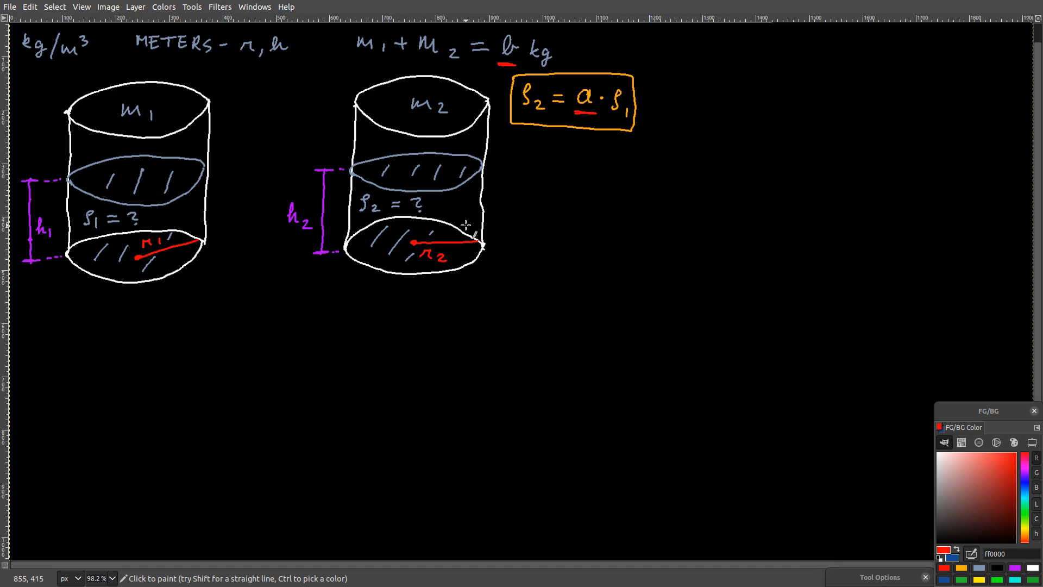